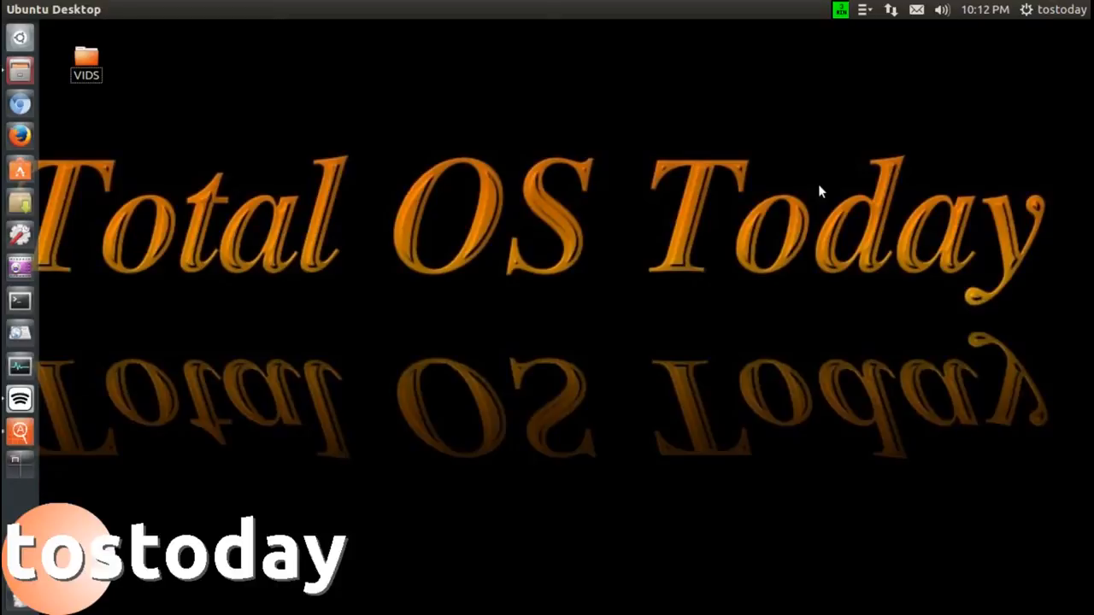
mouse_move(396, 301)
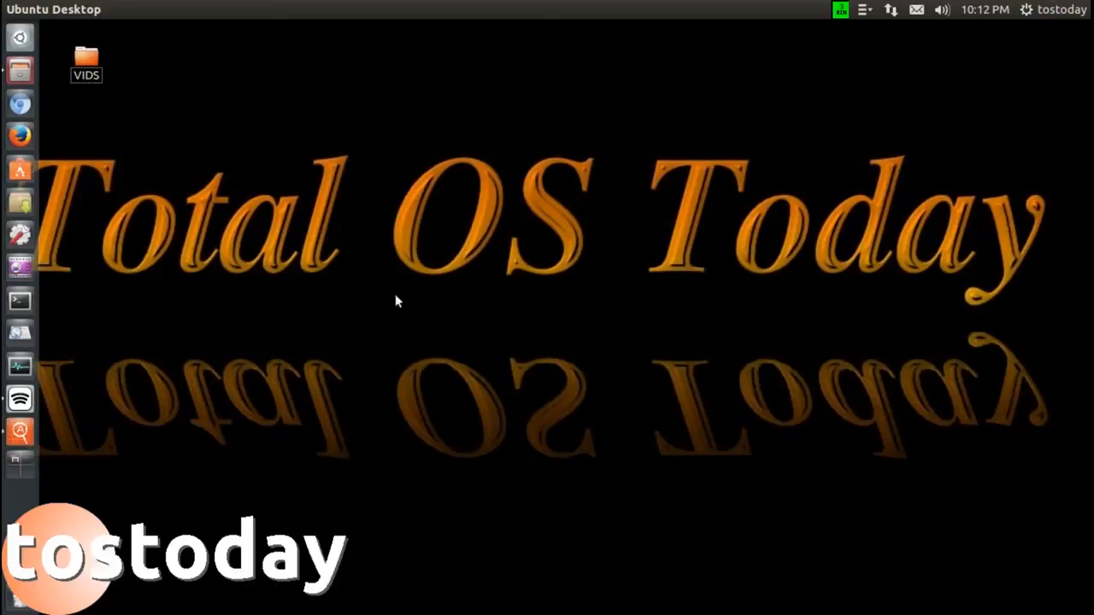
Step: Launch App Grid from the Unity launcher to show its application catalogue
left_click(20, 431)
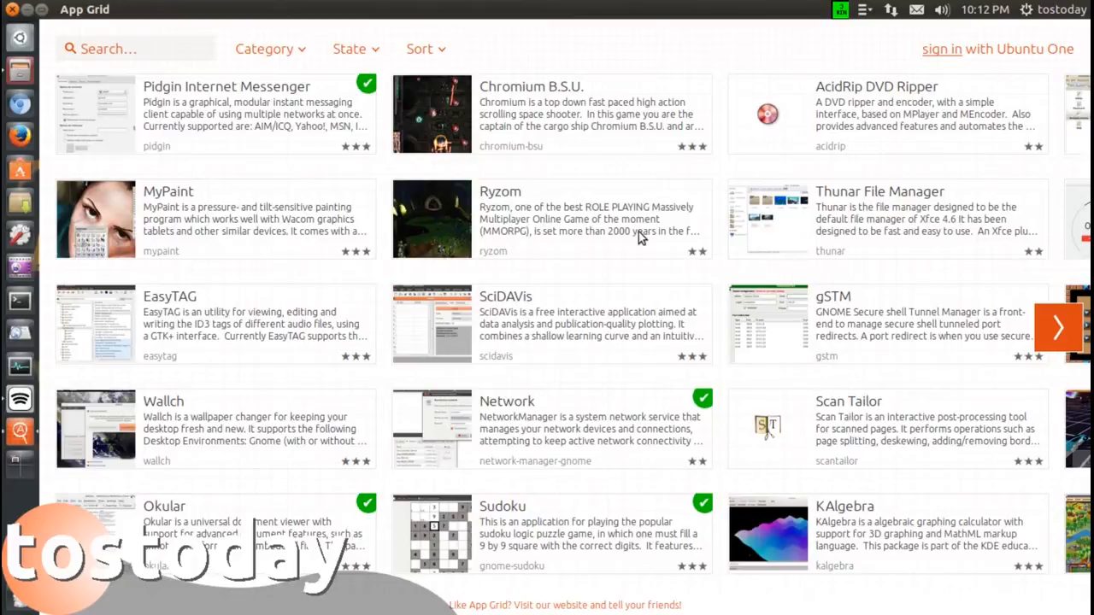
Step: Browse the search box and the Category, State and Sort filter dropdowns
left_click(137, 49)
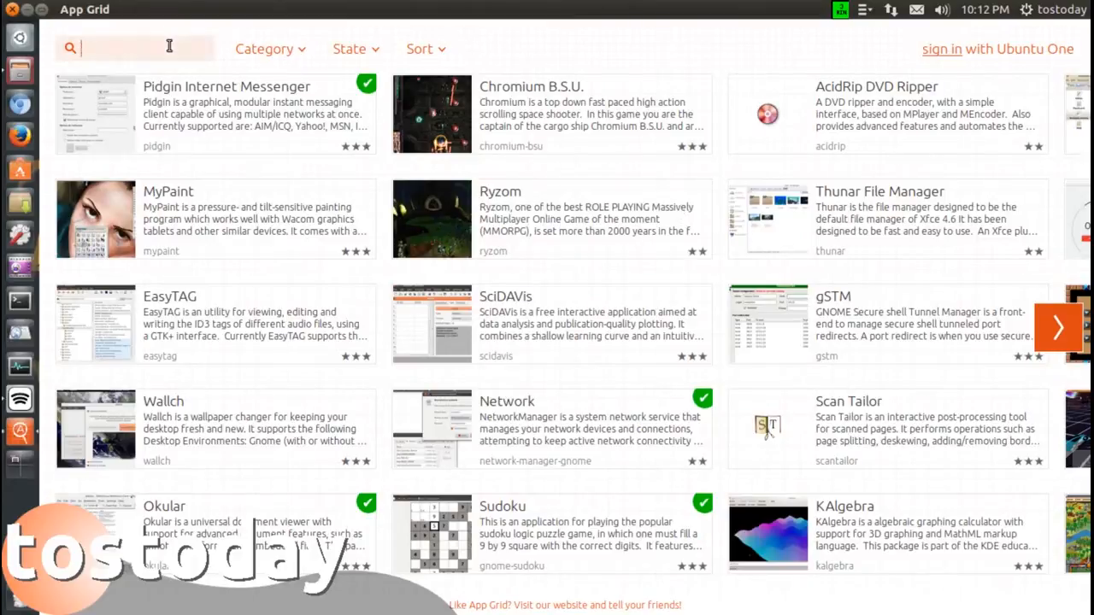
left_click(265, 49)
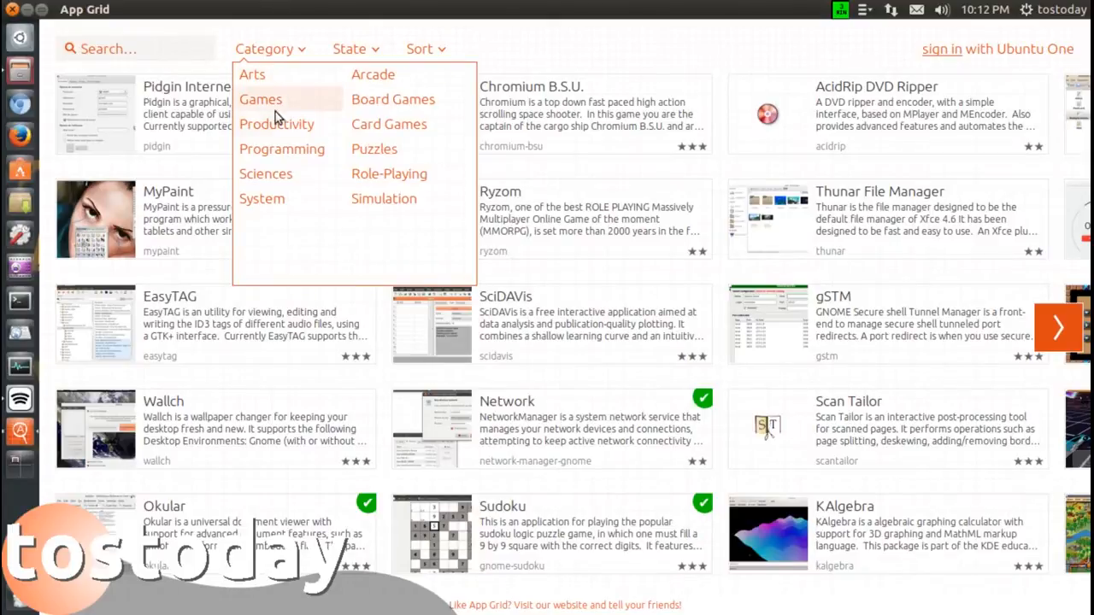
left_click(351, 49)
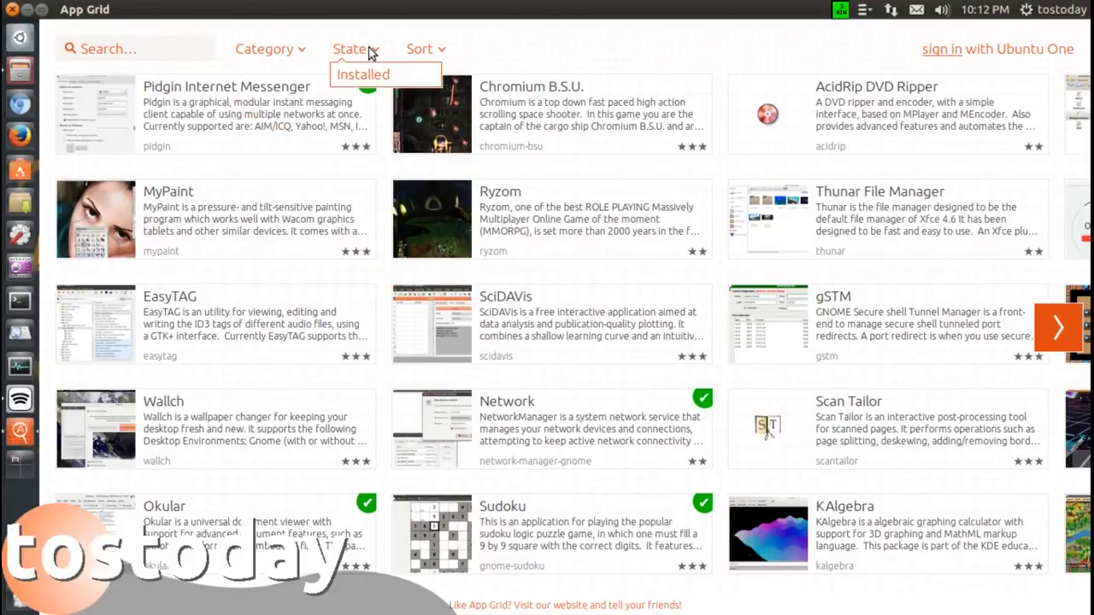
left_click(362, 75)
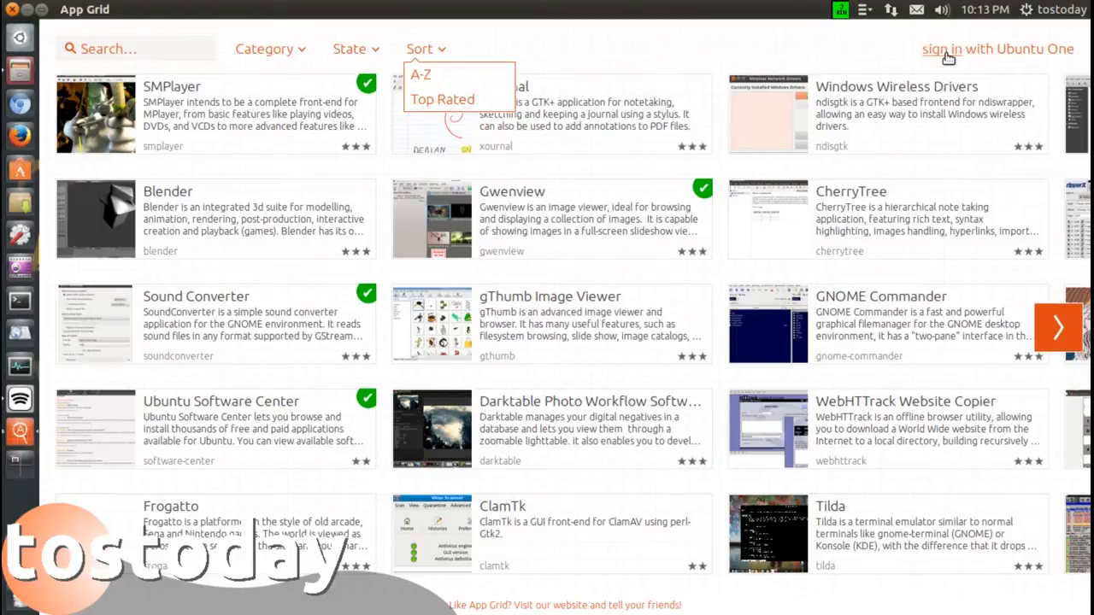
mouse_move(636, 55)
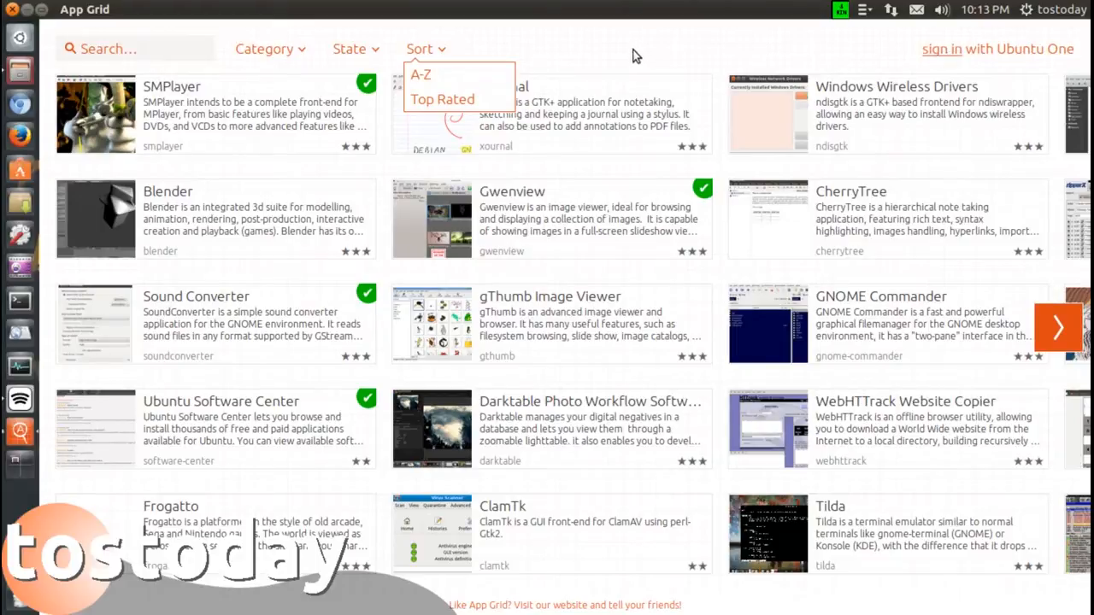
left_click(424, 49)
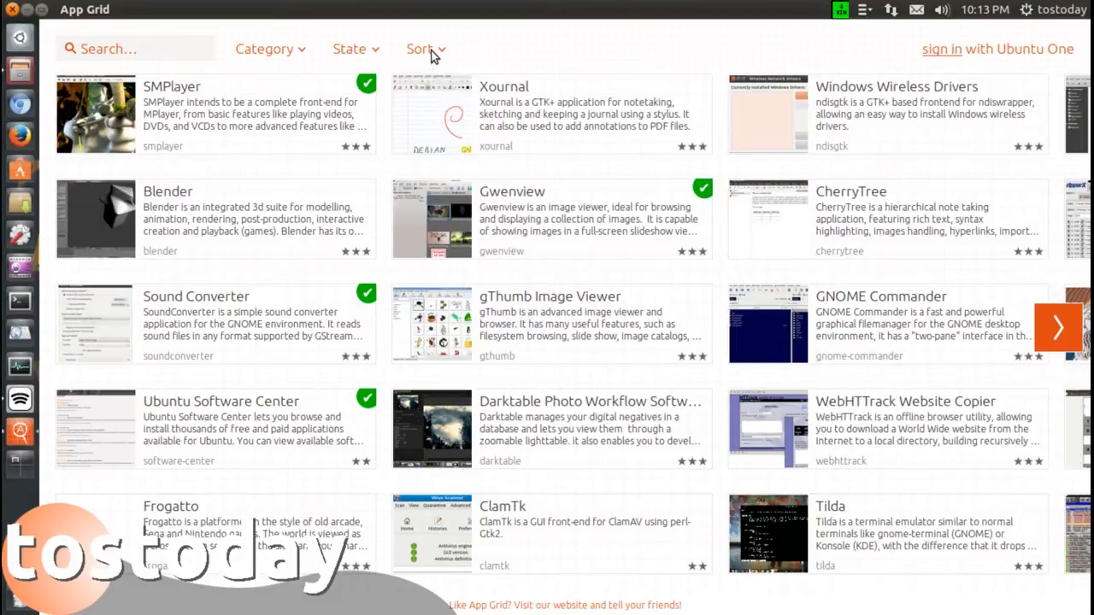
mouse_move(534, 51)
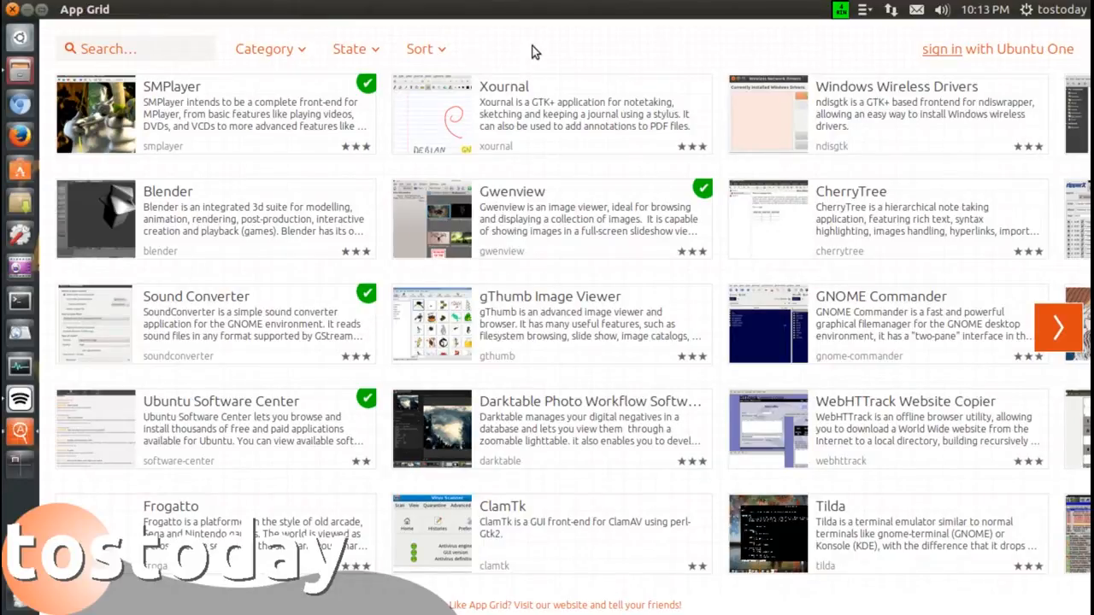
mouse_move(383, 299)
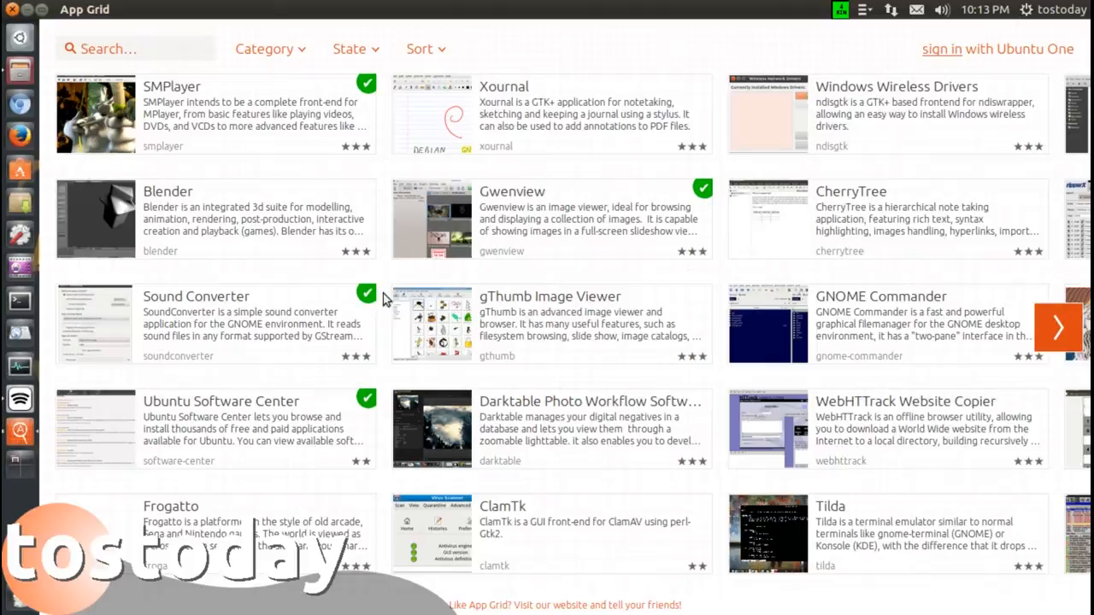
mouse_move(910, 141)
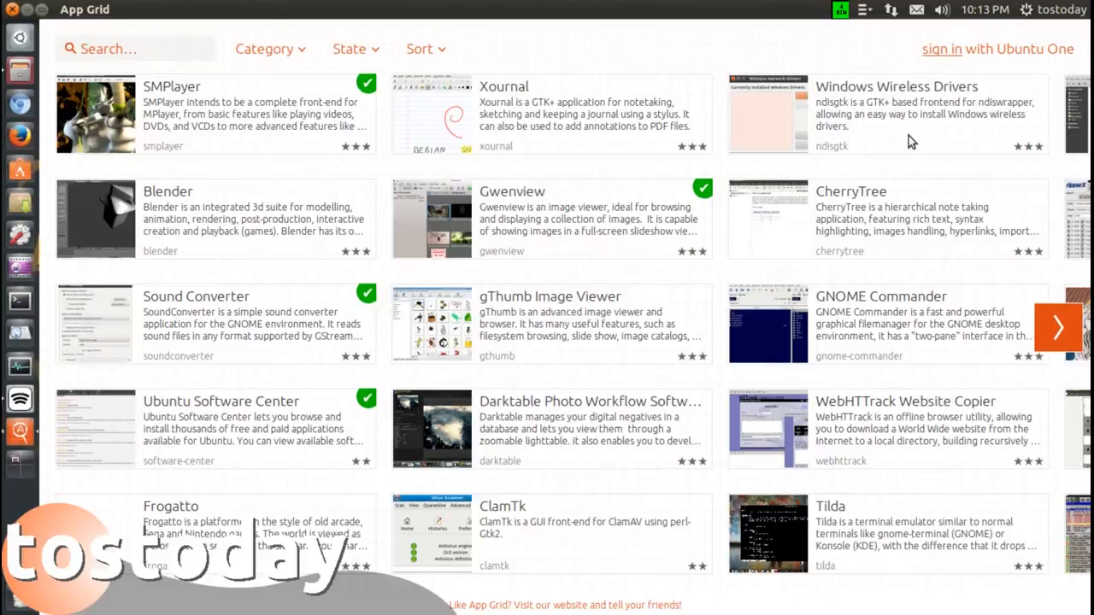
mouse_move(970, 313)
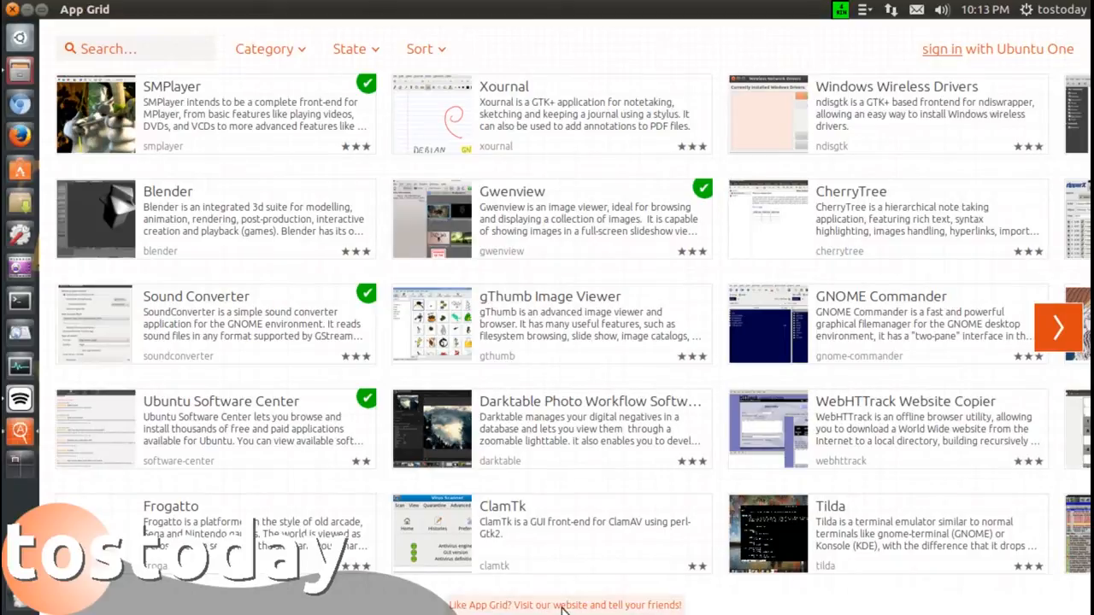
mouse_move(551, 609)
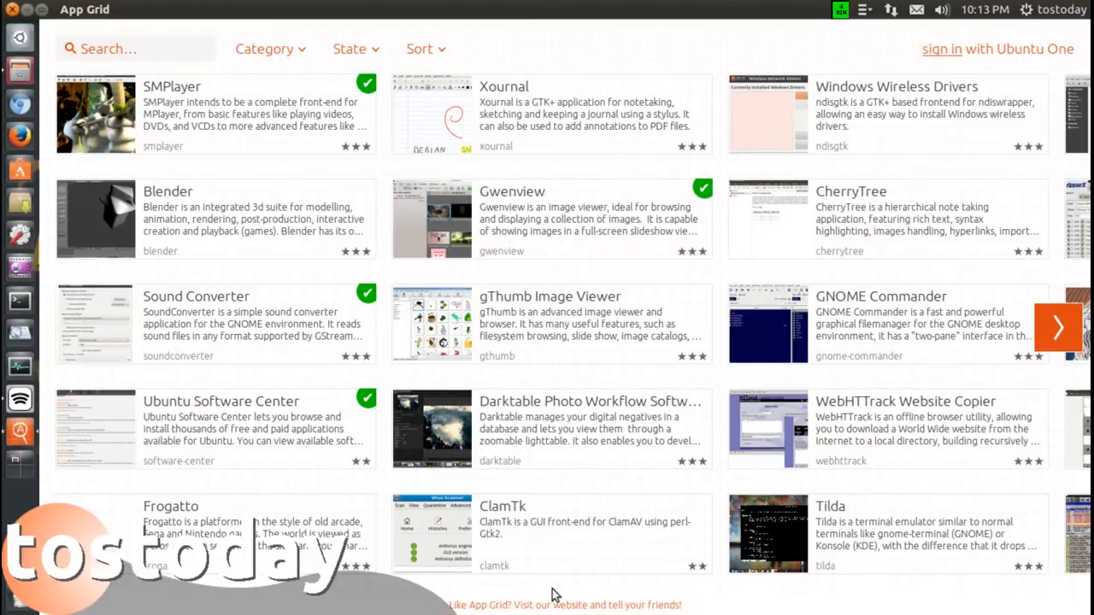
mouse_move(560, 574)
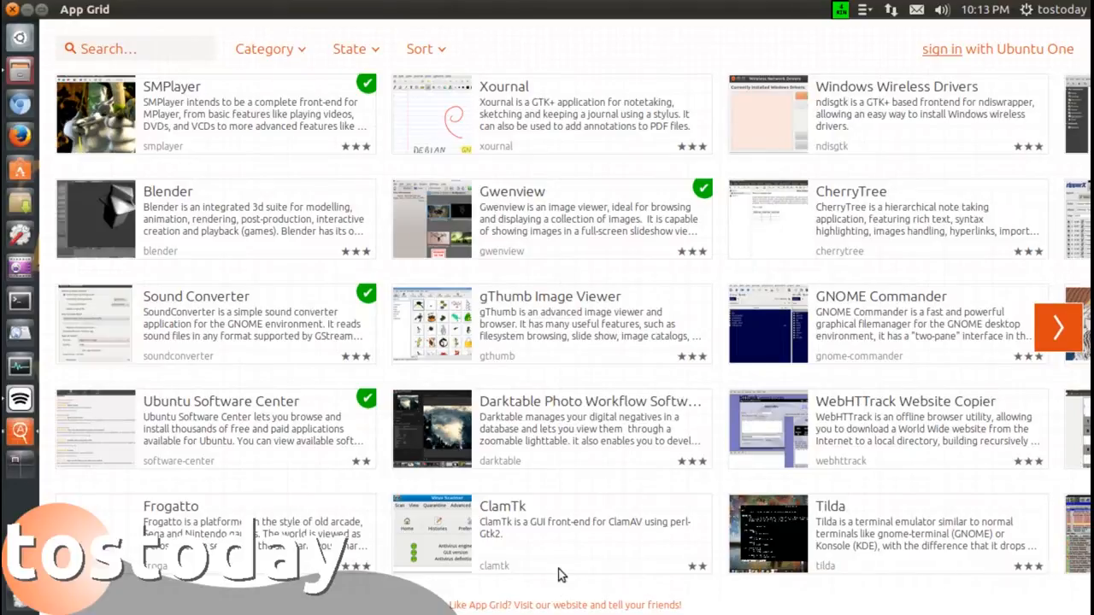
mouse_move(1058, 340)
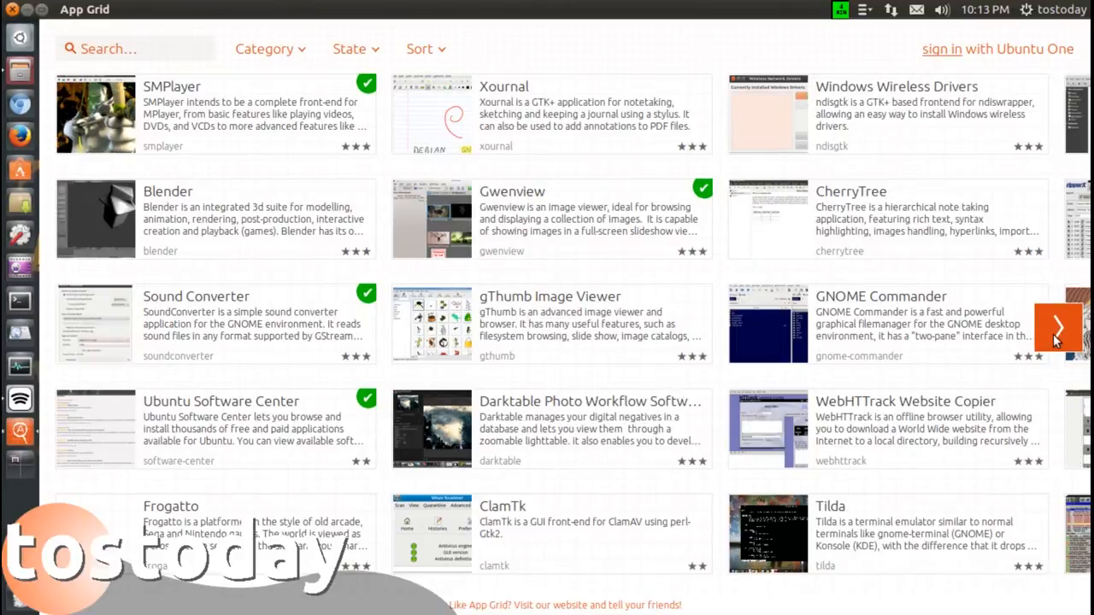
Step: Page forward through the catalogue, briefly back, then on to the Minetest page
left_click(1058, 327)
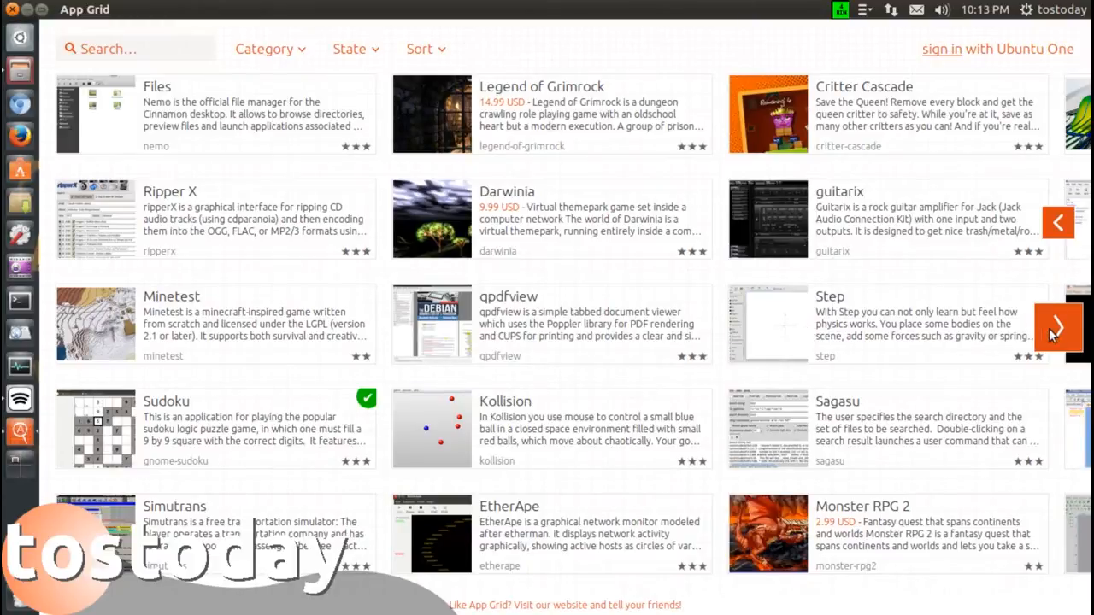
left_click(1058, 327)
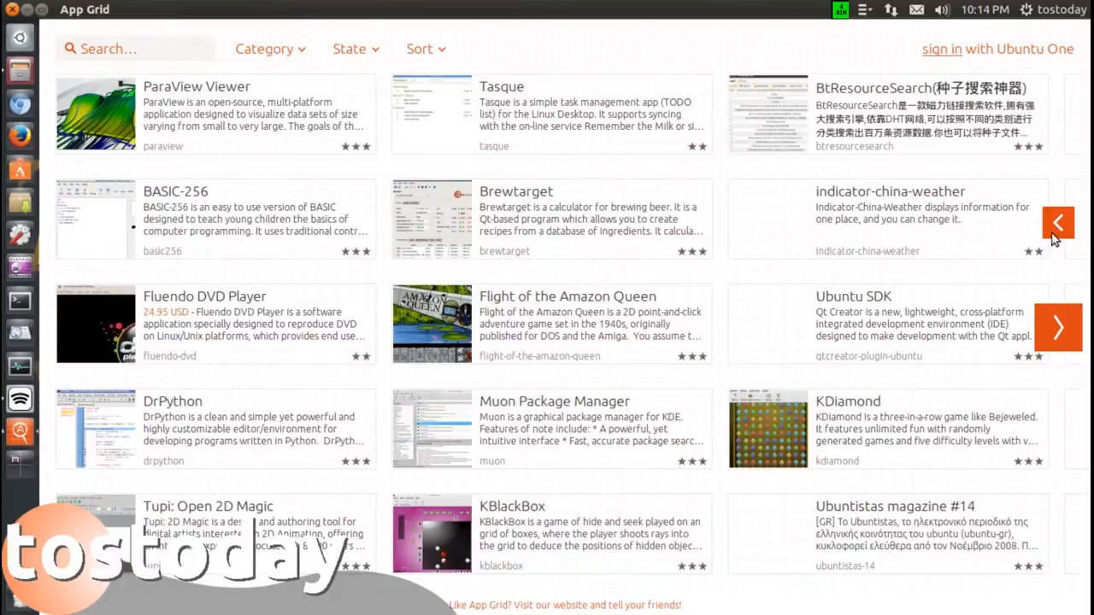
left_click(1058, 222)
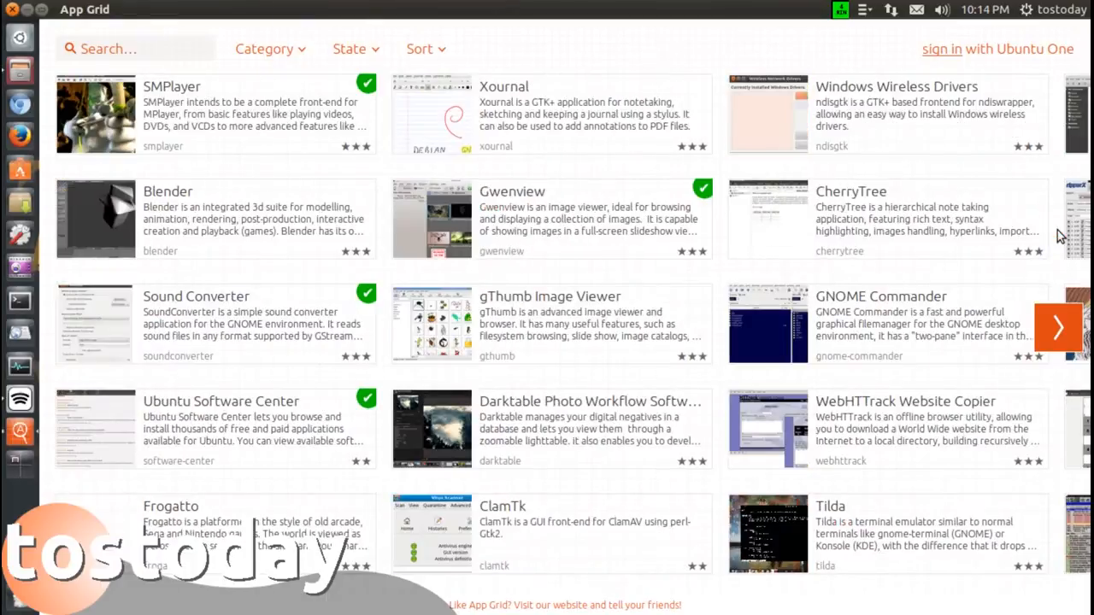
left_click(1058, 327)
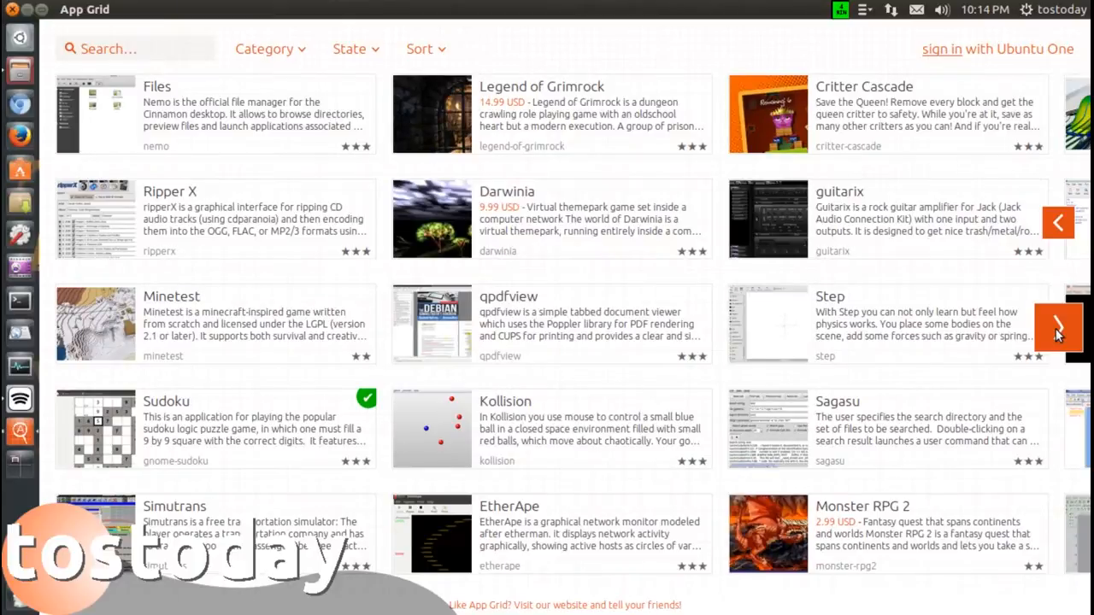
left_click(1058, 328)
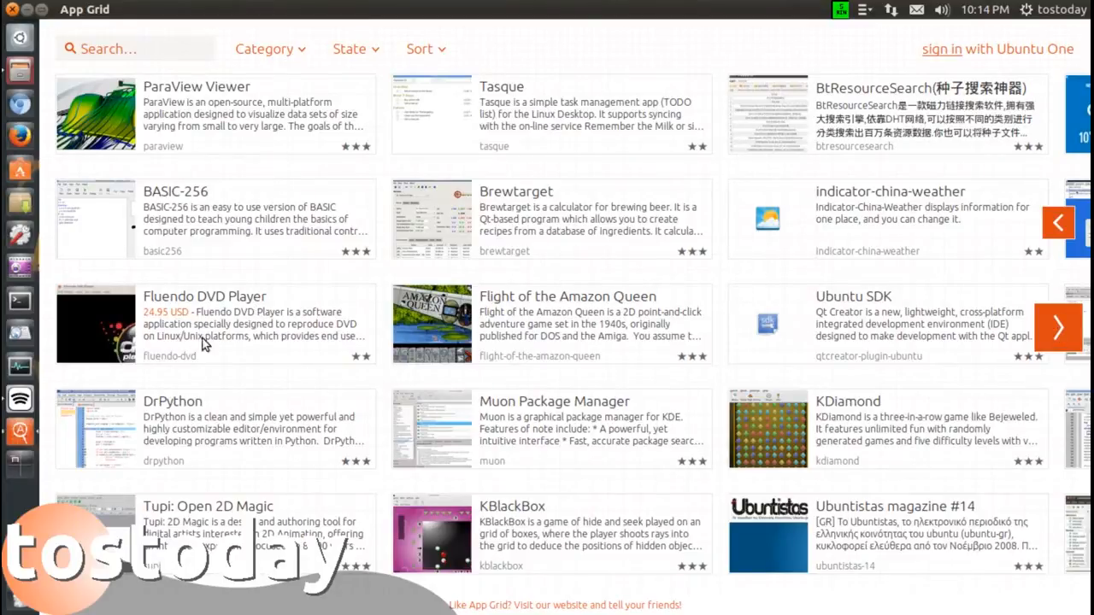
mouse_move(197, 320)
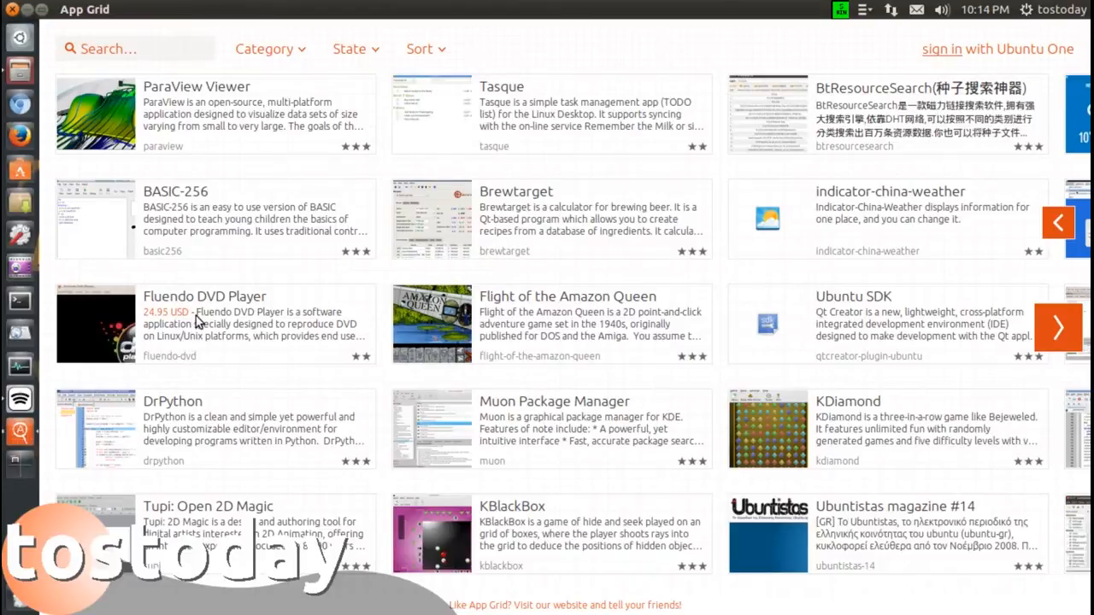
mouse_move(285, 357)
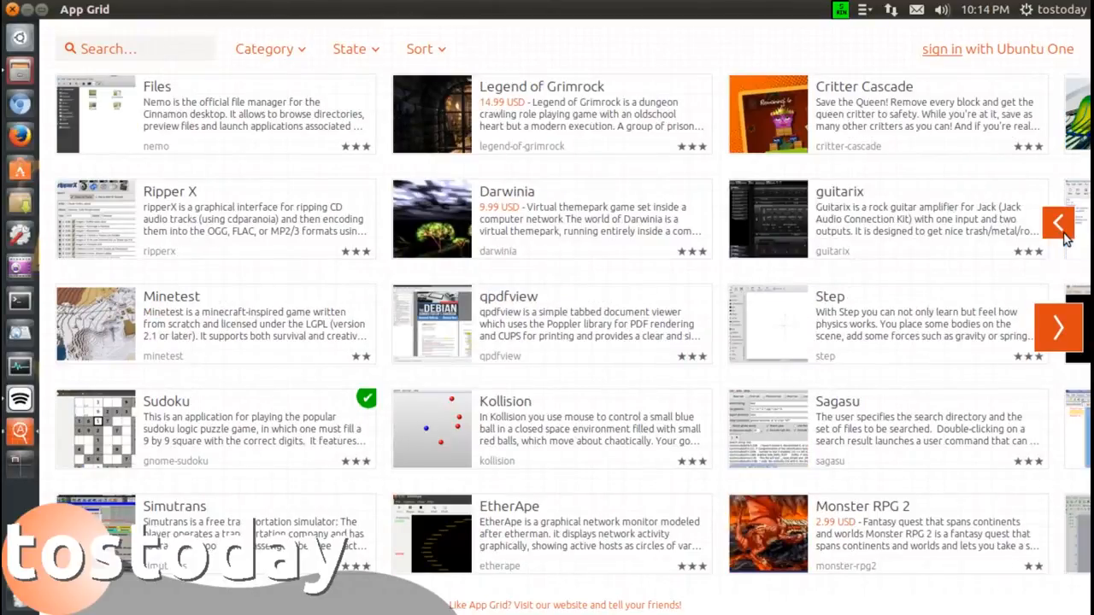
mouse_move(772, 324)
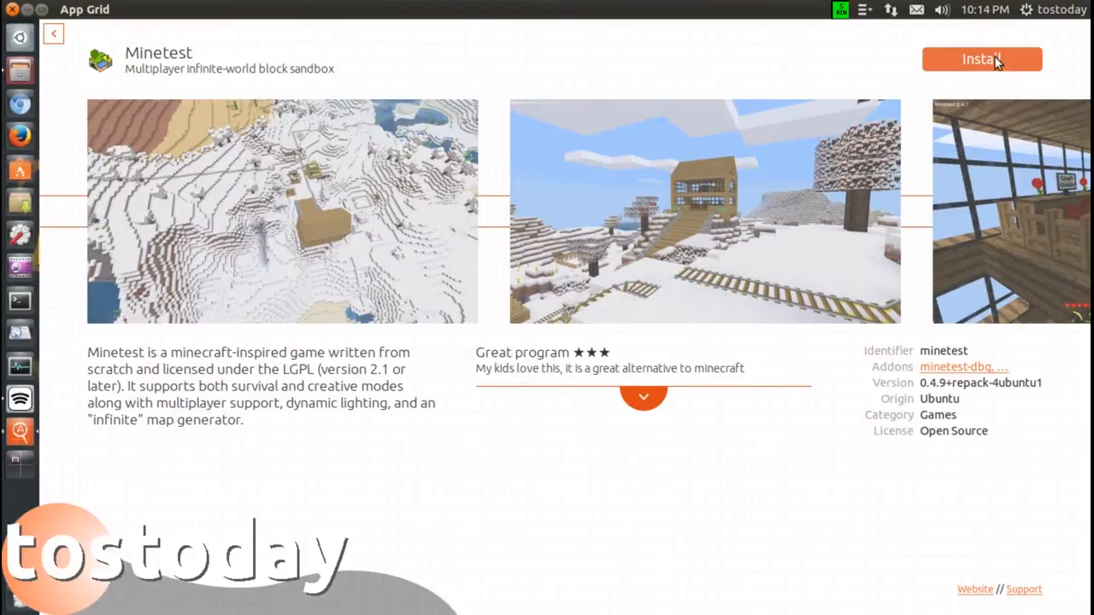
left_click(981, 59)
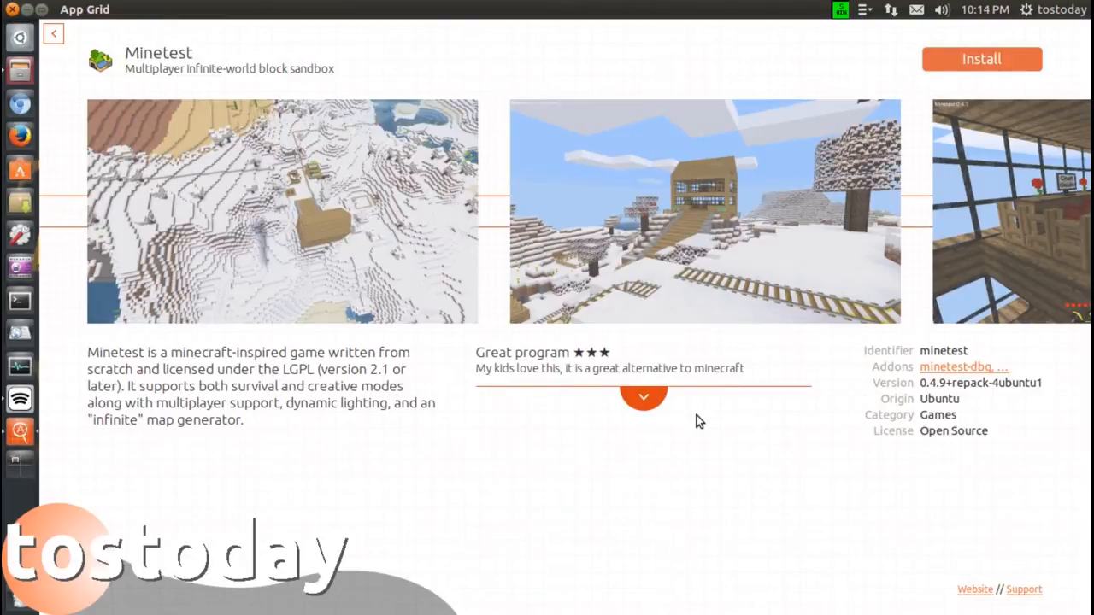
left_click(53, 33)
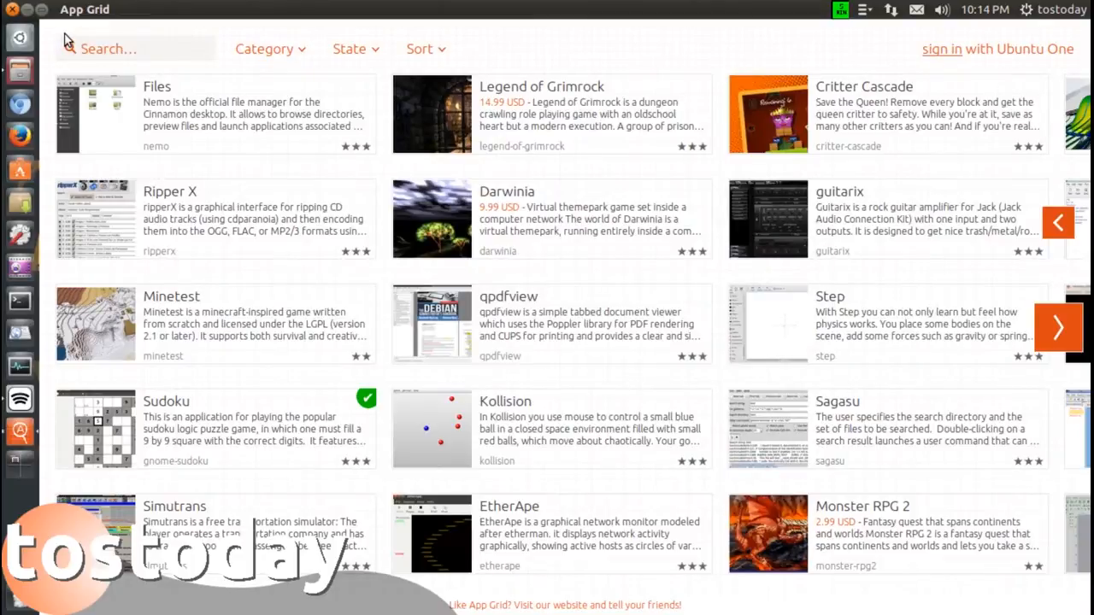
mouse_move(571, 118)
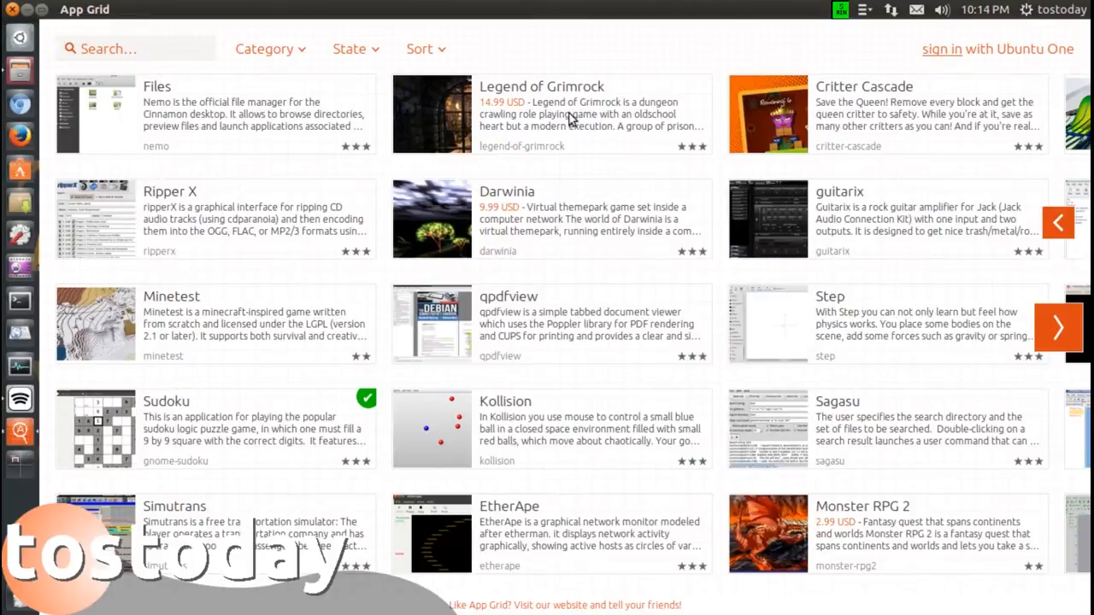
Step: Filter to installed apps, go to the next page, and open BleachBit's details
left_click(355, 48)
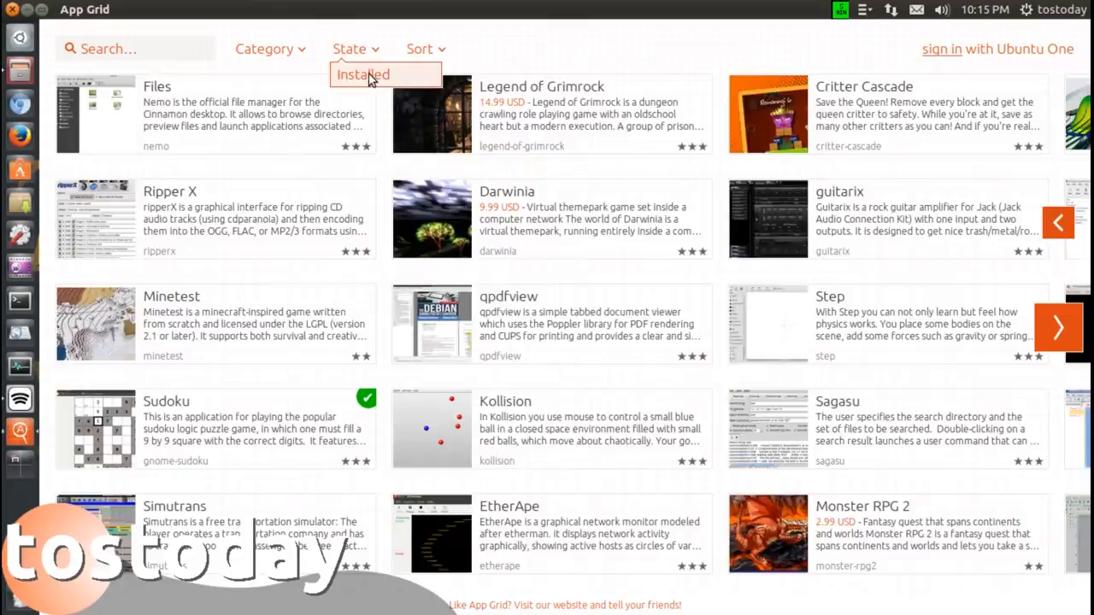
left_click(363, 74)
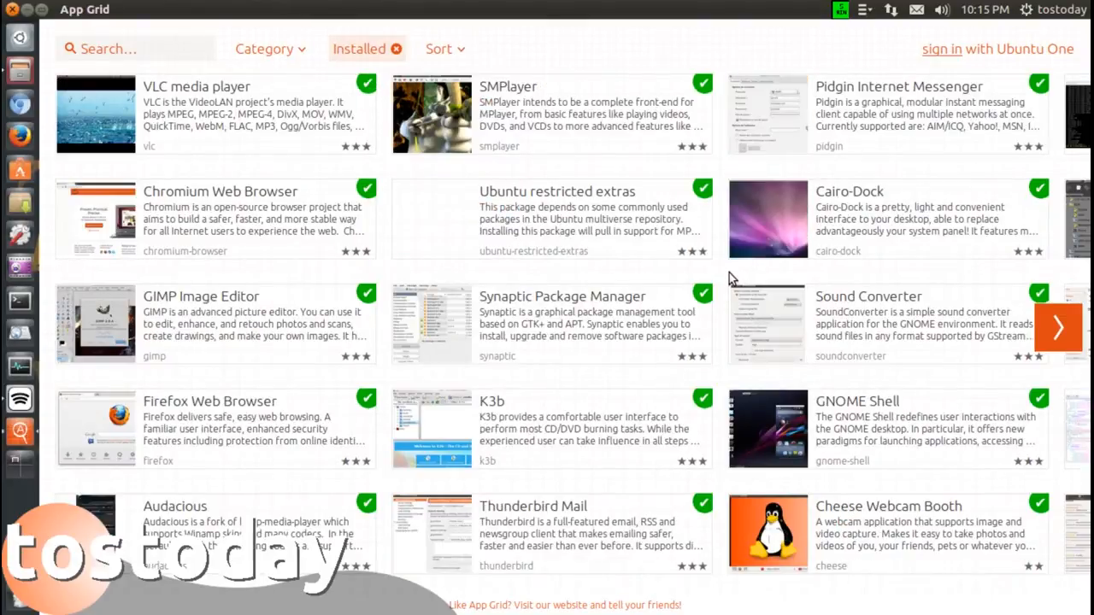
mouse_move(901, 485)
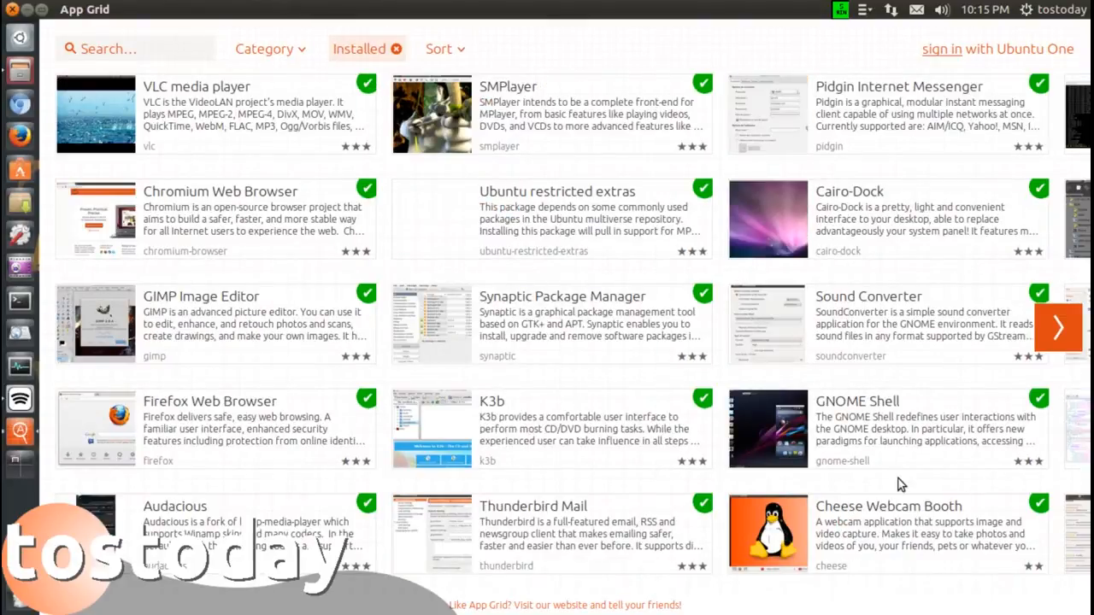
left_click(1058, 327)
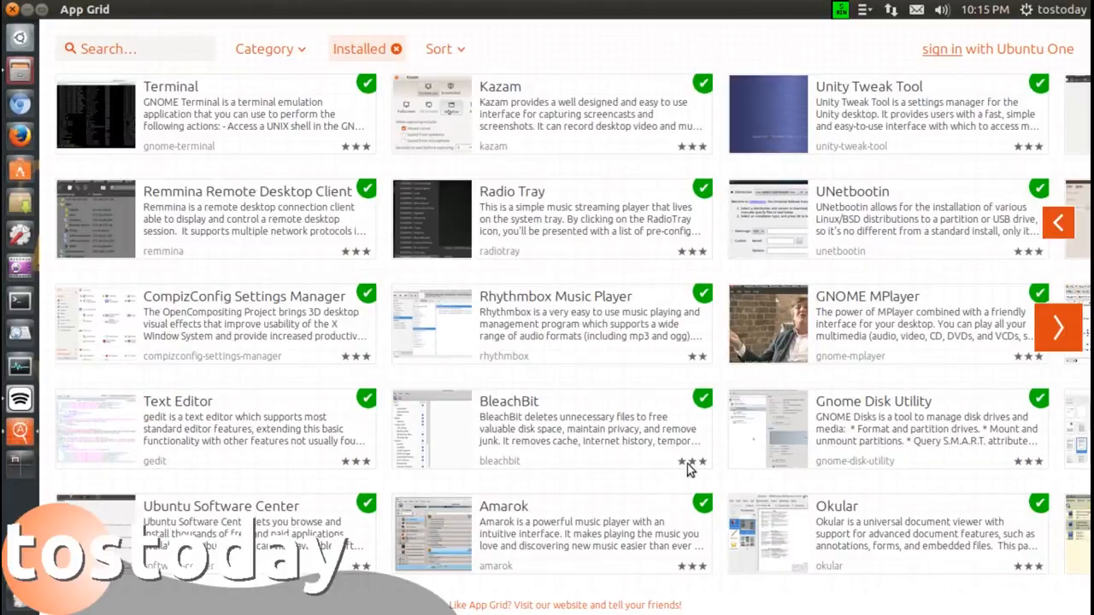
left_click(508, 401)
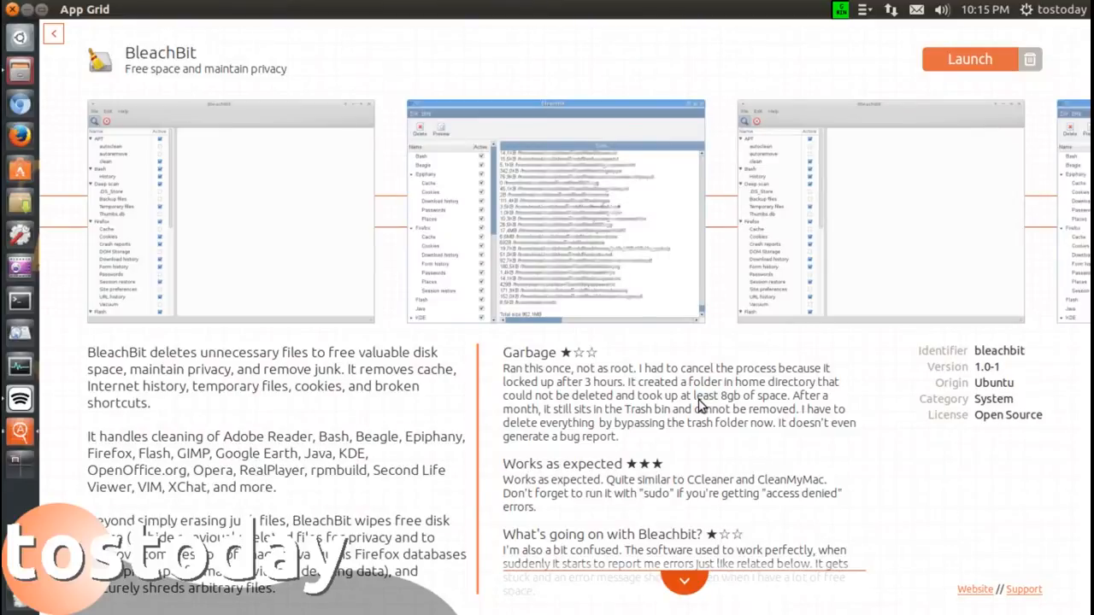
mouse_move(940, 246)
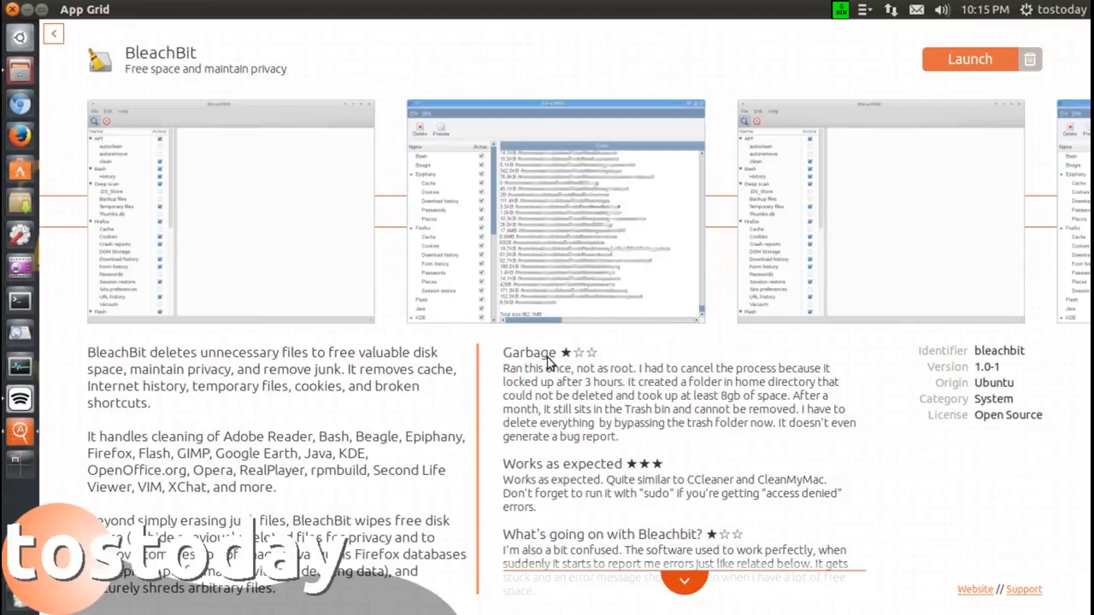
mouse_move(705, 372)
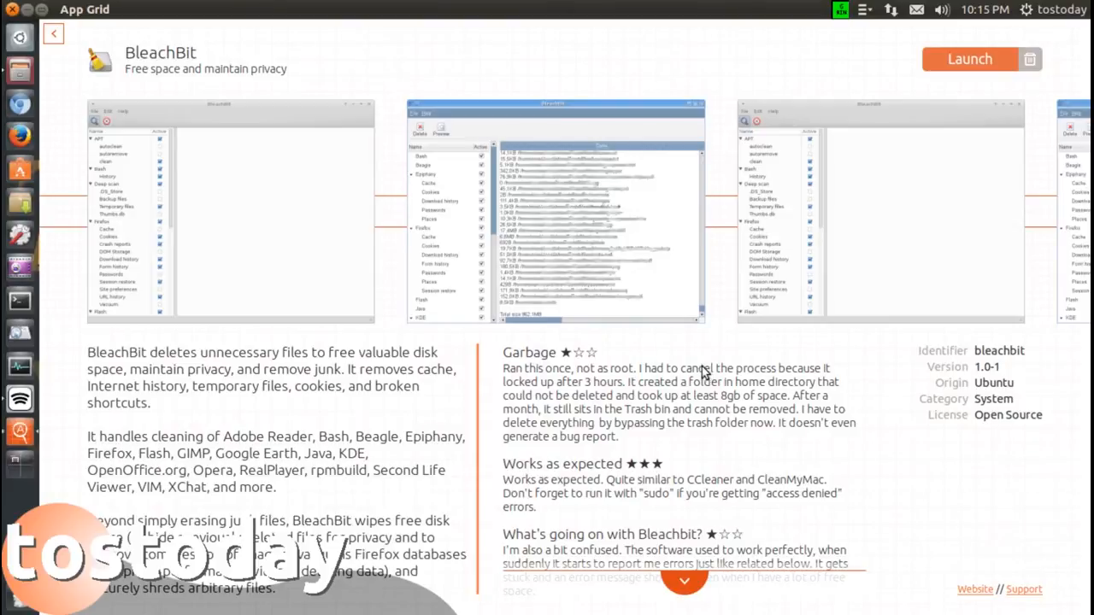
mouse_move(966, 352)
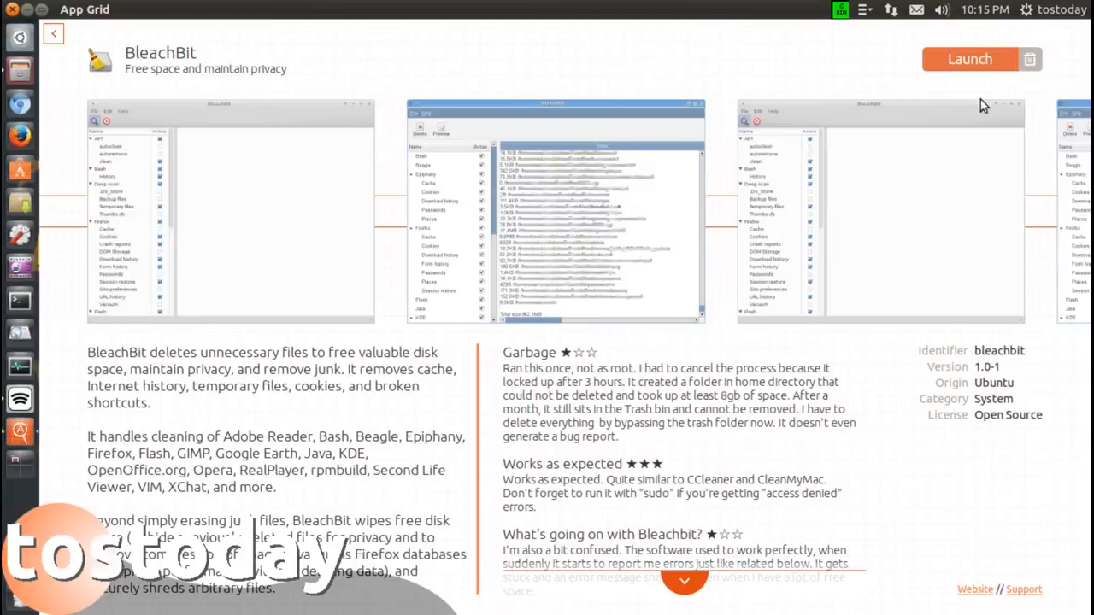
Step: Launch BleachBit from its App Grid details page
left_click(969, 59)
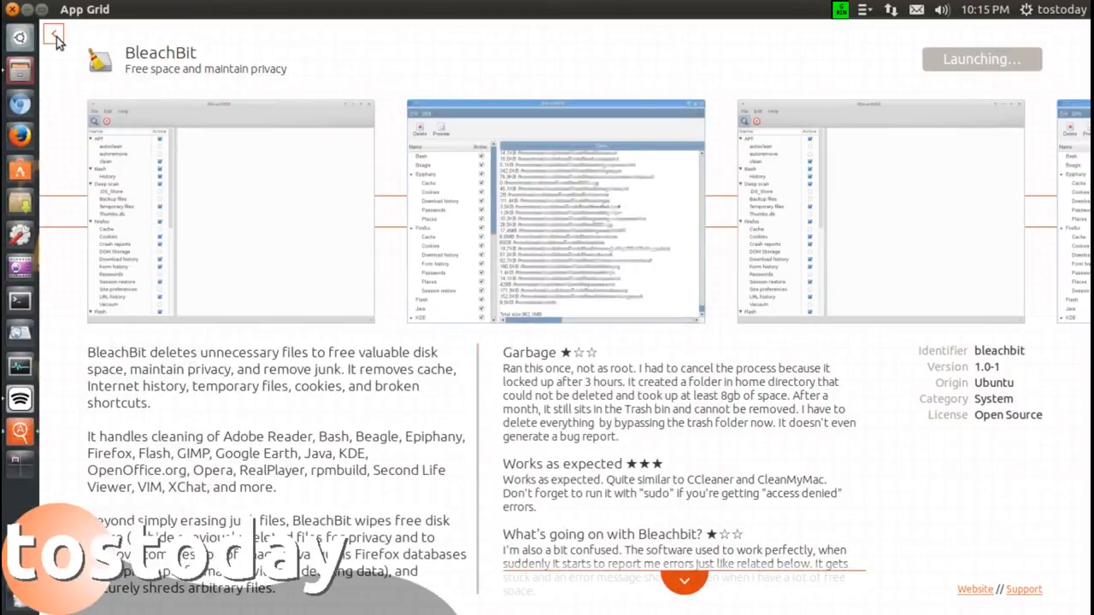
Step: Return to the app listing and sort it by Top Rated
left_click(53, 34)
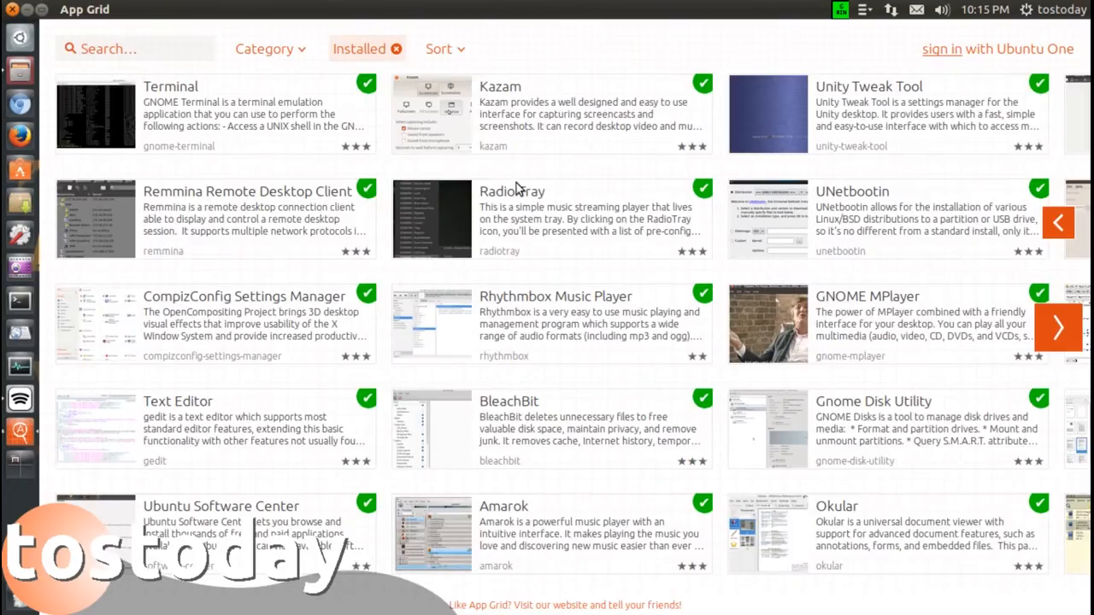
left_click(439, 48)
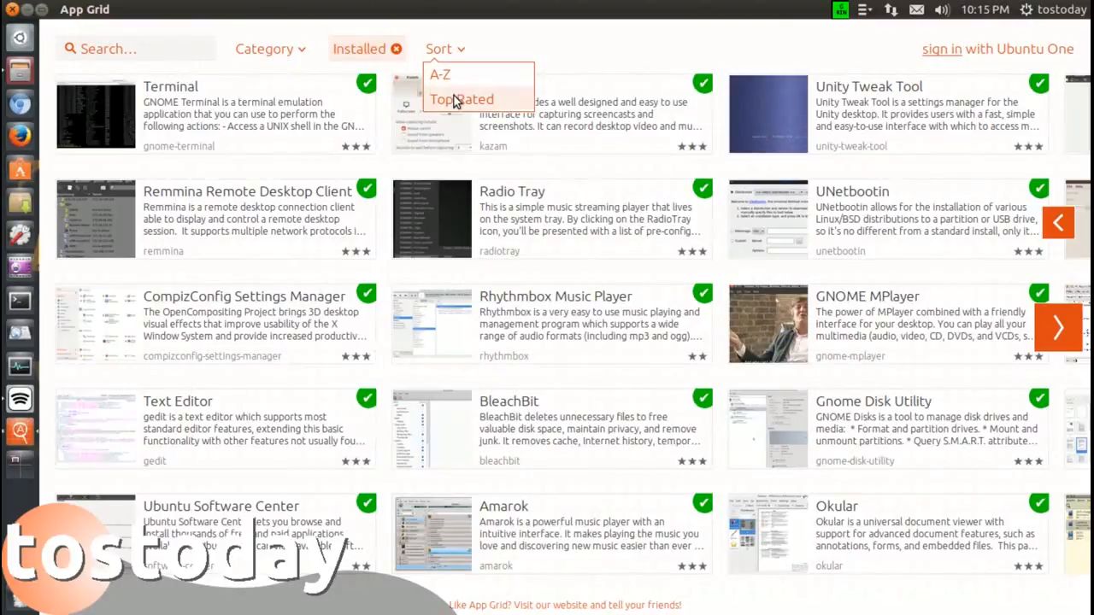
left_click(462, 99)
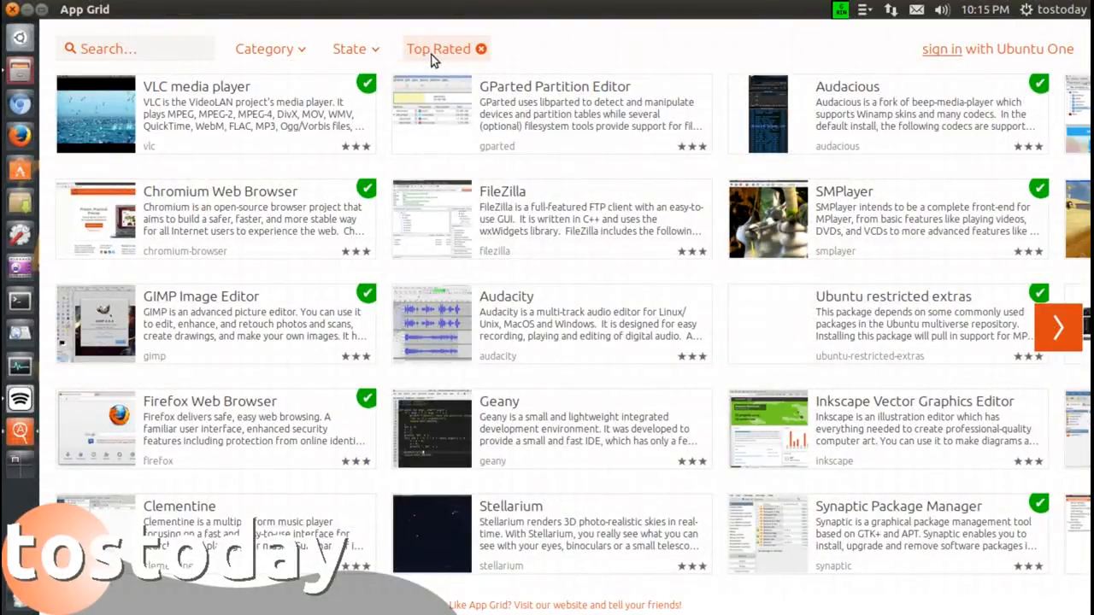
left_click(265, 49)
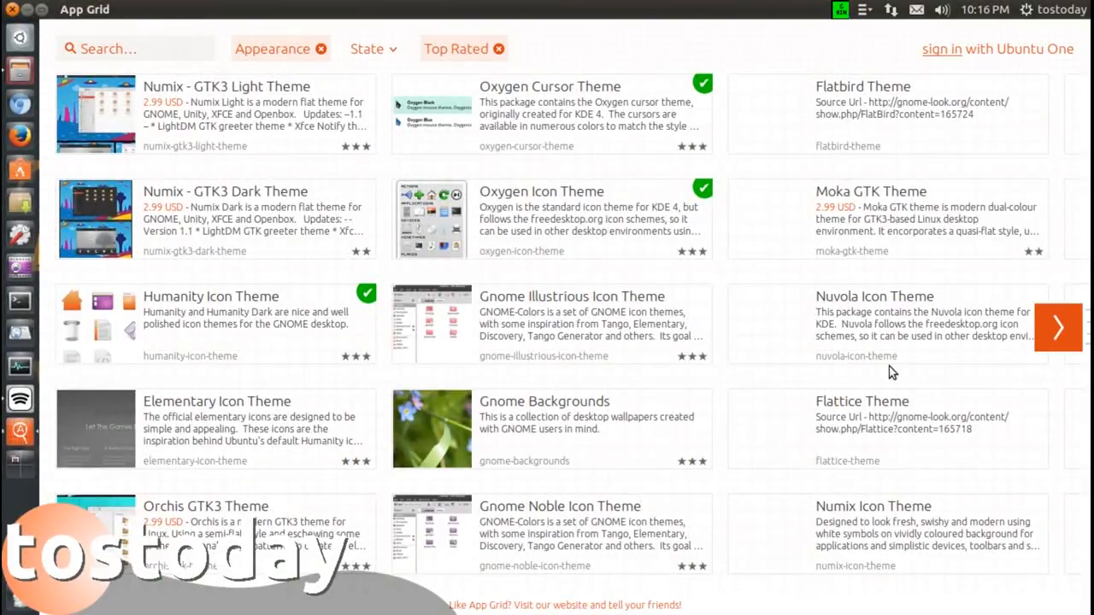
Step: Page forward twice through the top-rated Appearance themes
left_click(1058, 326)
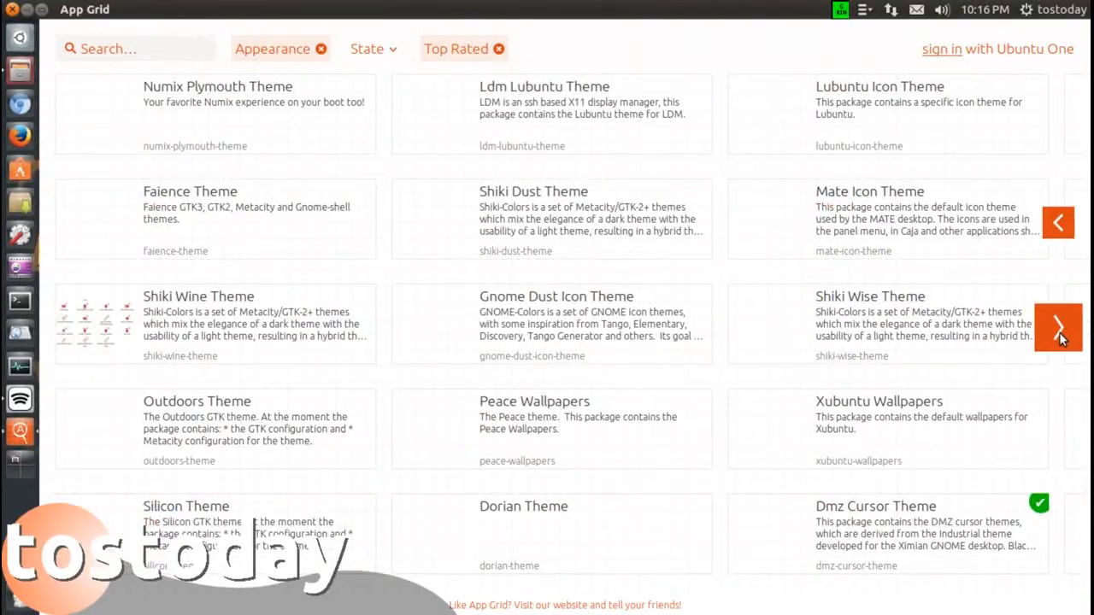
left_click(1058, 327)
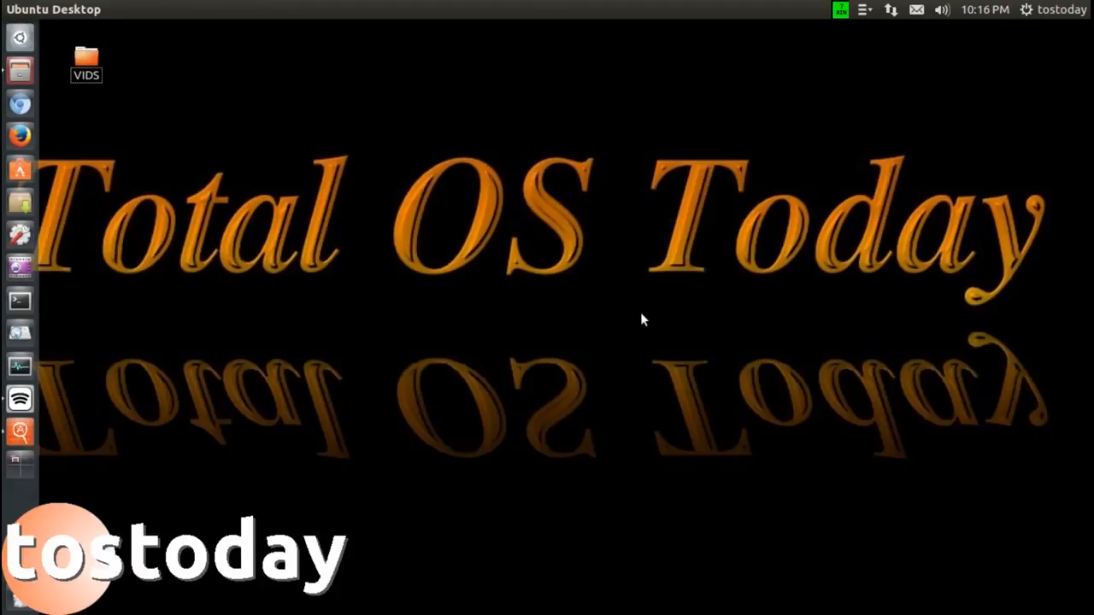
mouse_move(671, 335)
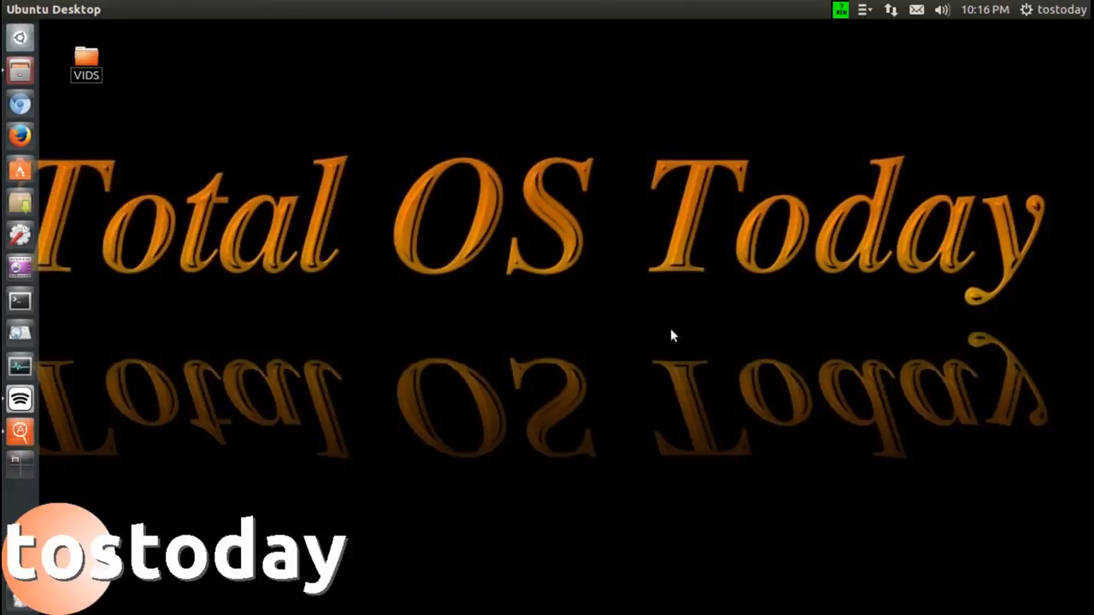